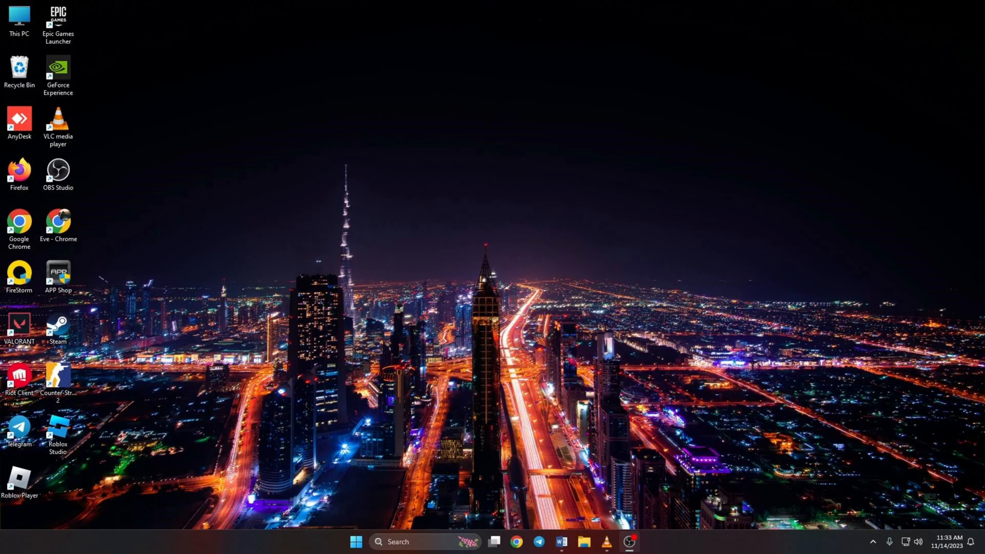
{"action": "mouse_move", "coordinate": [370, 537]}
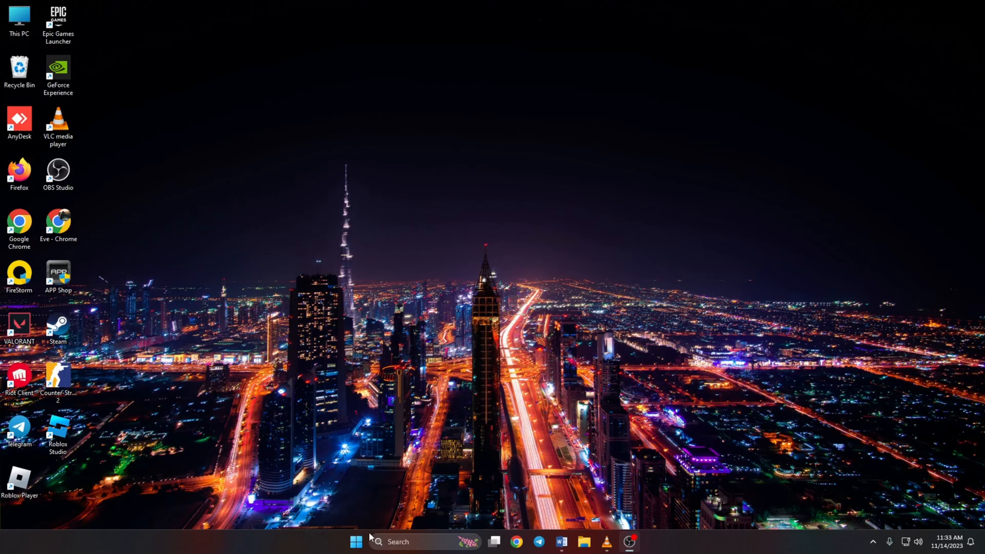
Step: Check for updates on the Windows Update page of Settings
{"action": "left_click", "coordinate": [354, 540]}
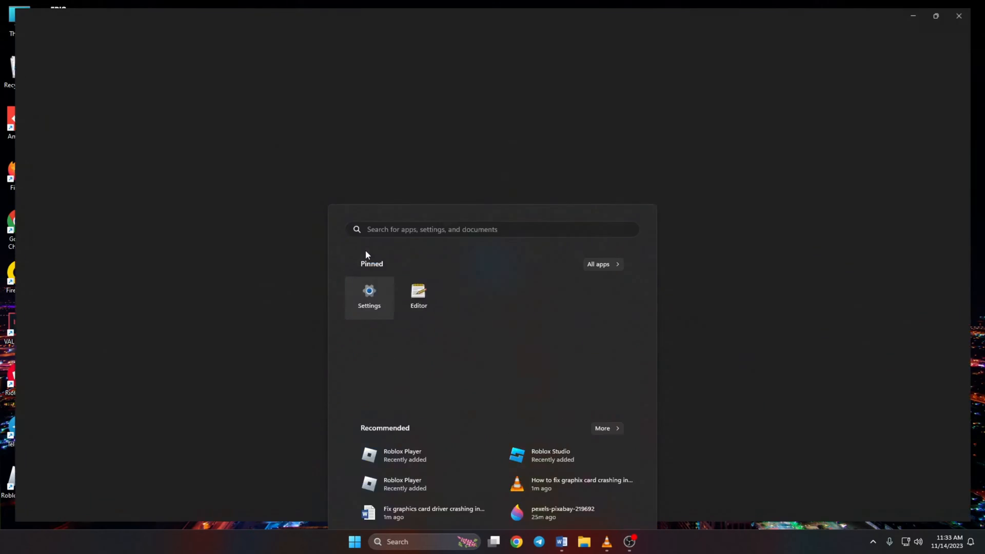
{"action": "left_click", "coordinate": [369, 295]}
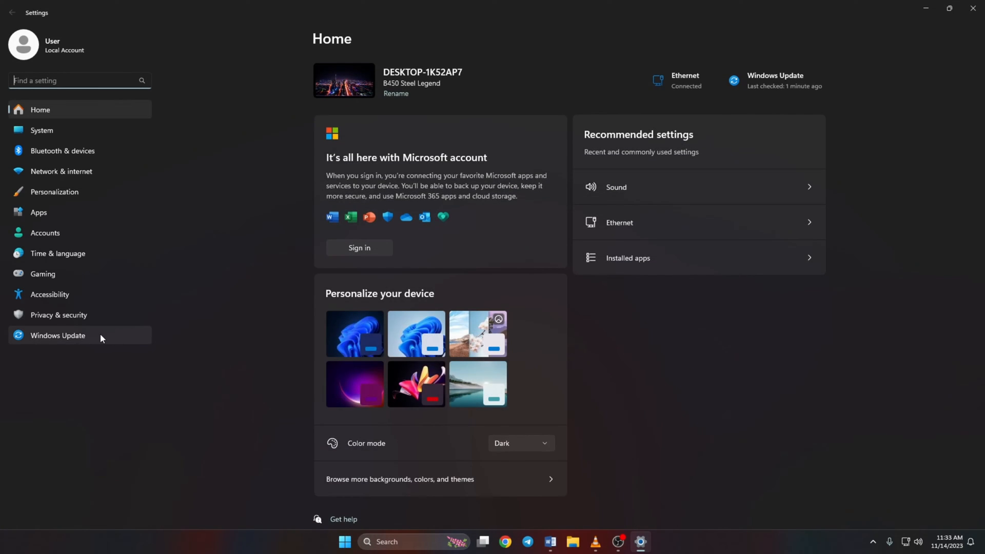
{"action": "left_click", "coordinate": [58, 335]}
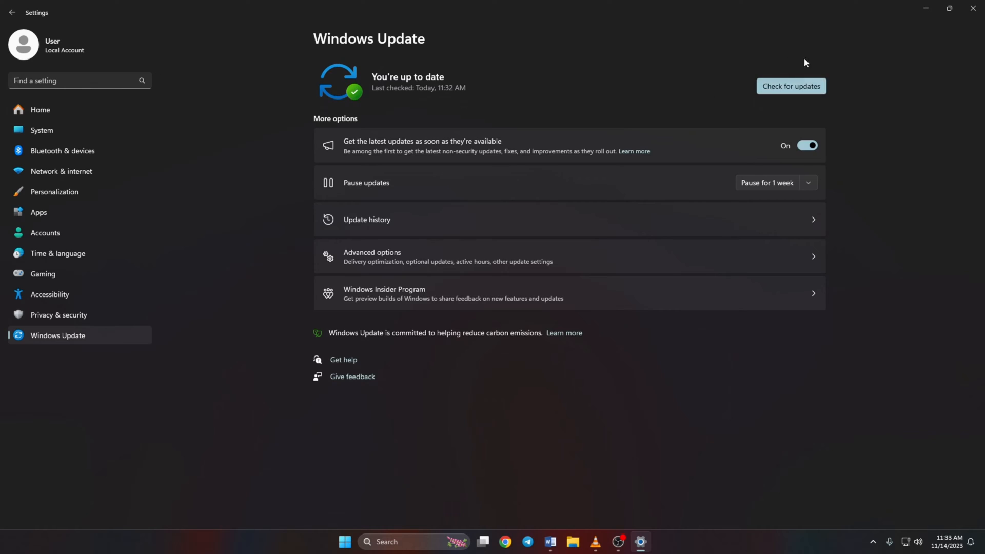
{"action": "left_click", "coordinate": [792, 86]}
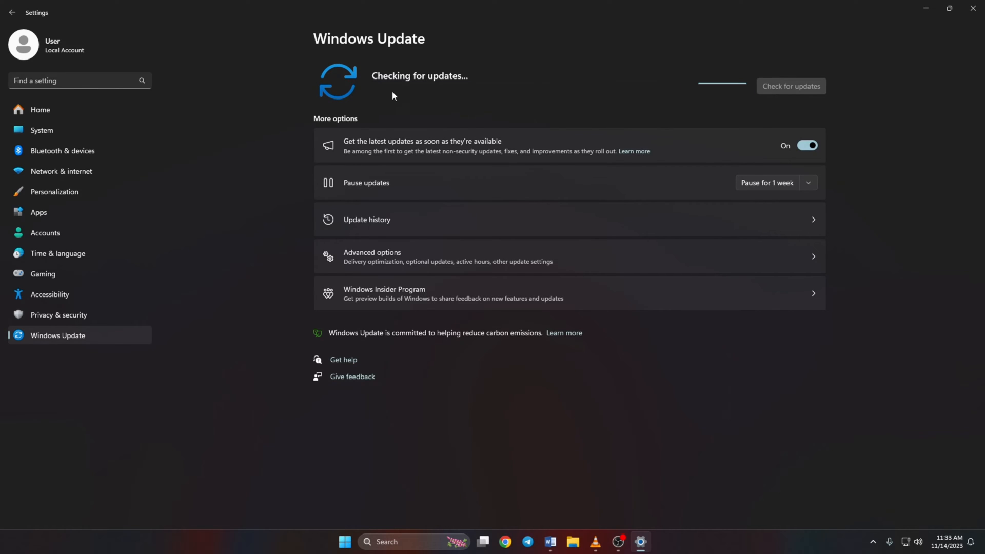
{"action": "mouse_move", "coordinate": [677, 156]}
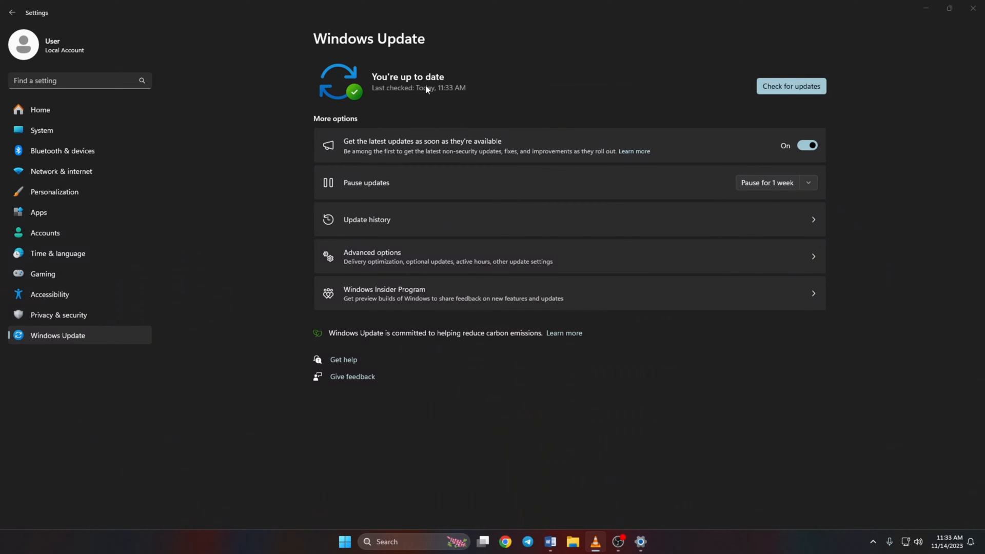
{"action": "mouse_move", "coordinate": [461, 66]}
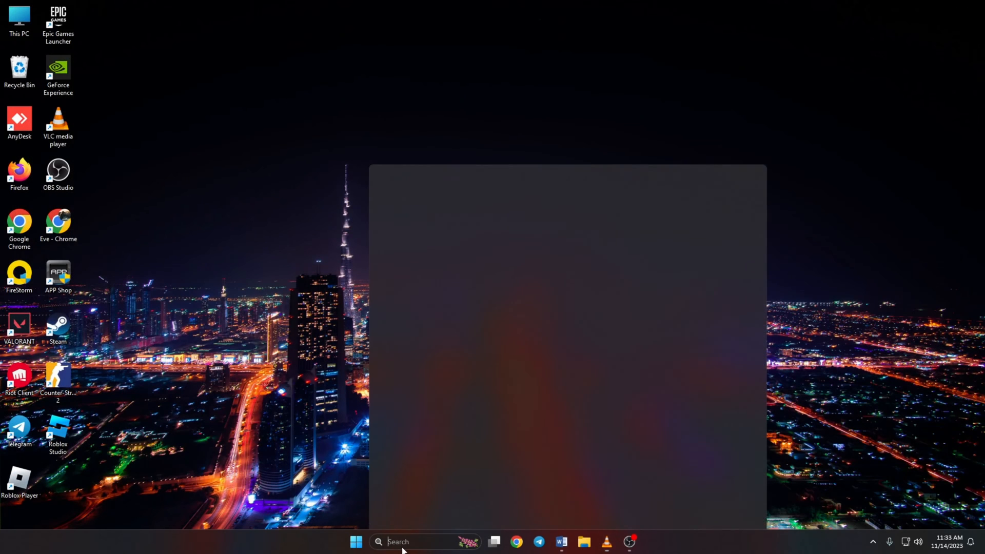
Step: Run an automatic driver search for the GTX 1660 SUPER under Display adapters and dismiss the up-to-date result
{"action": "type", "text": "Device Manager"}
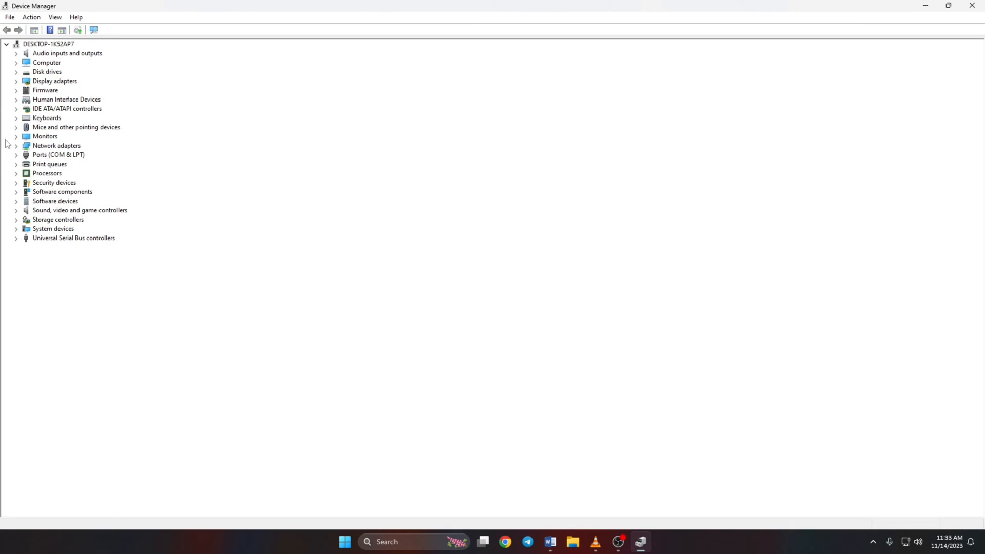
{"action": "left_click", "coordinate": [15, 80]}
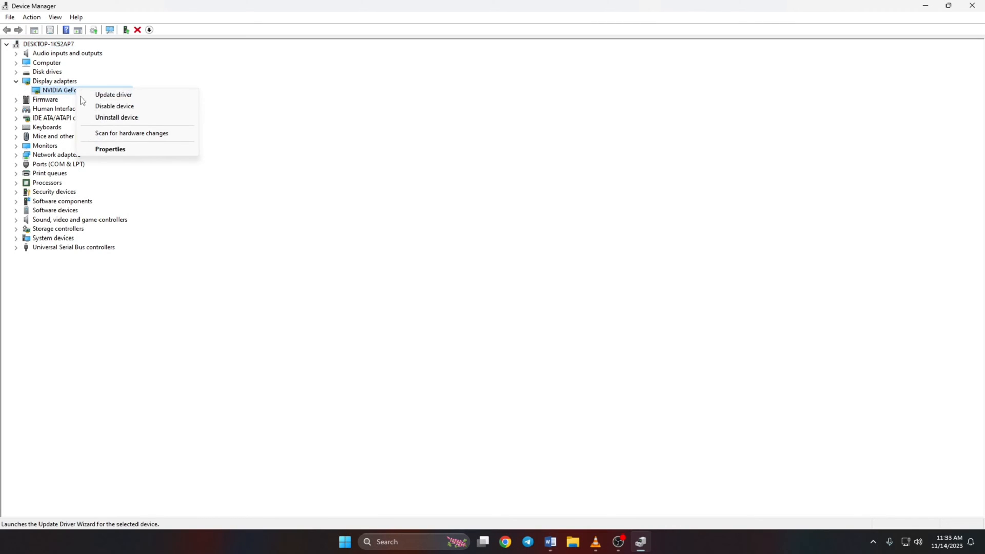
{"action": "left_click", "coordinate": [114, 94]}
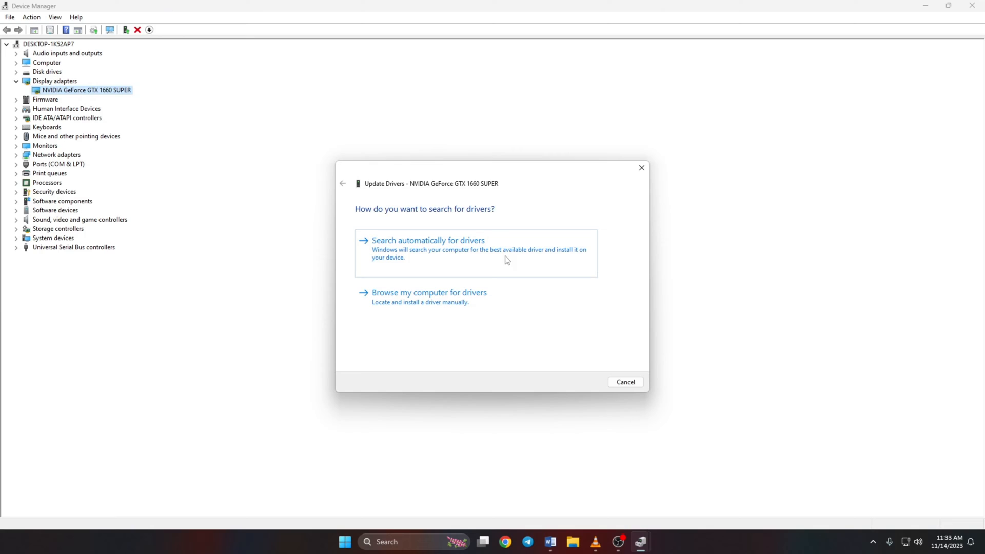
{"action": "left_click", "coordinate": [428, 240]}
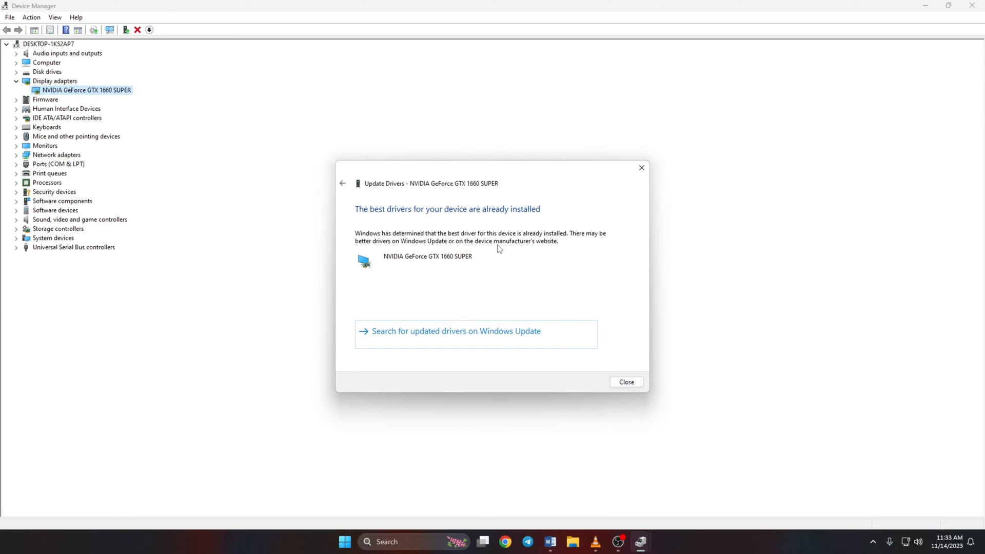
{"action": "mouse_move", "coordinate": [346, 258]}
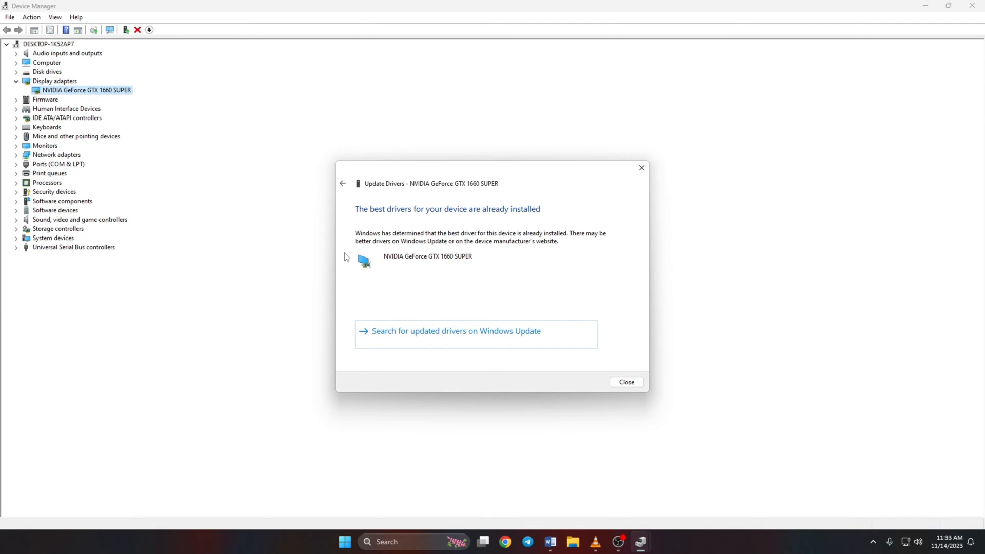
{"action": "mouse_move", "coordinate": [367, 260]}
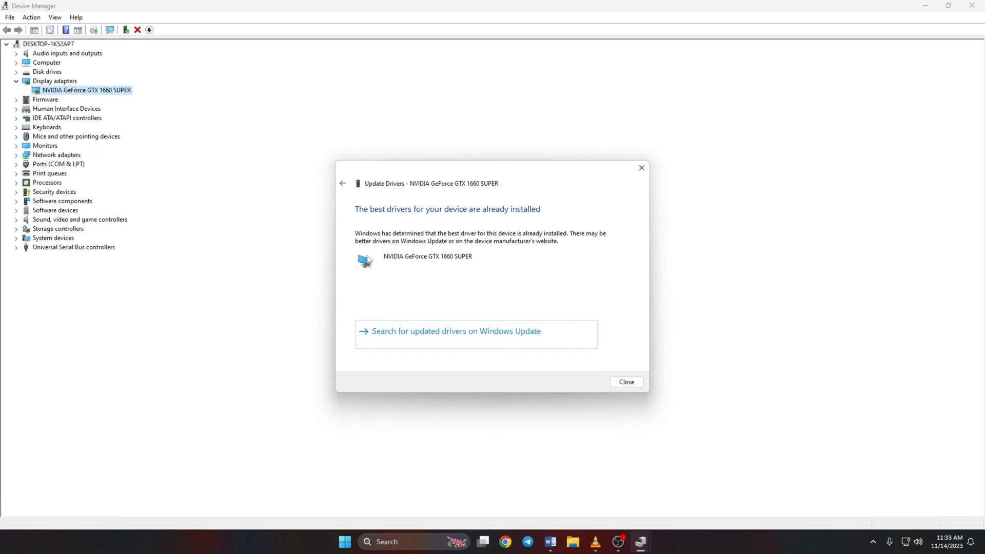
{"action": "mouse_move", "coordinate": [622, 387]}
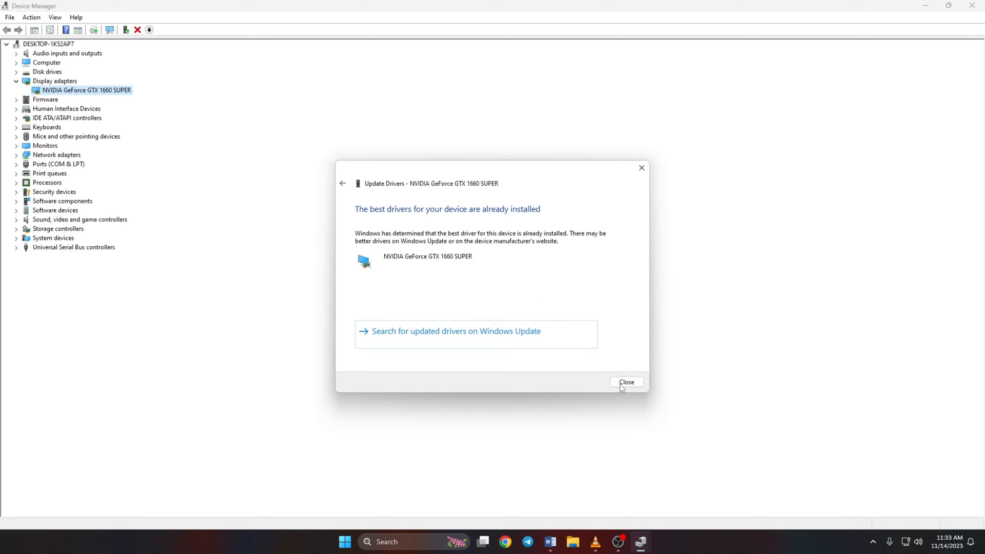
{"action": "left_click", "coordinate": [626, 381]}
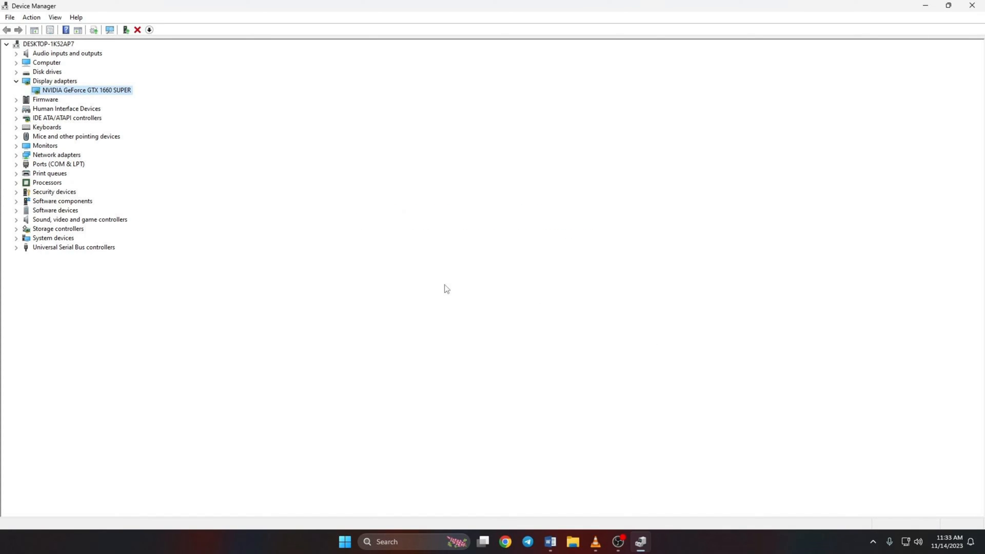
{"action": "mouse_move", "coordinate": [230, 183]}
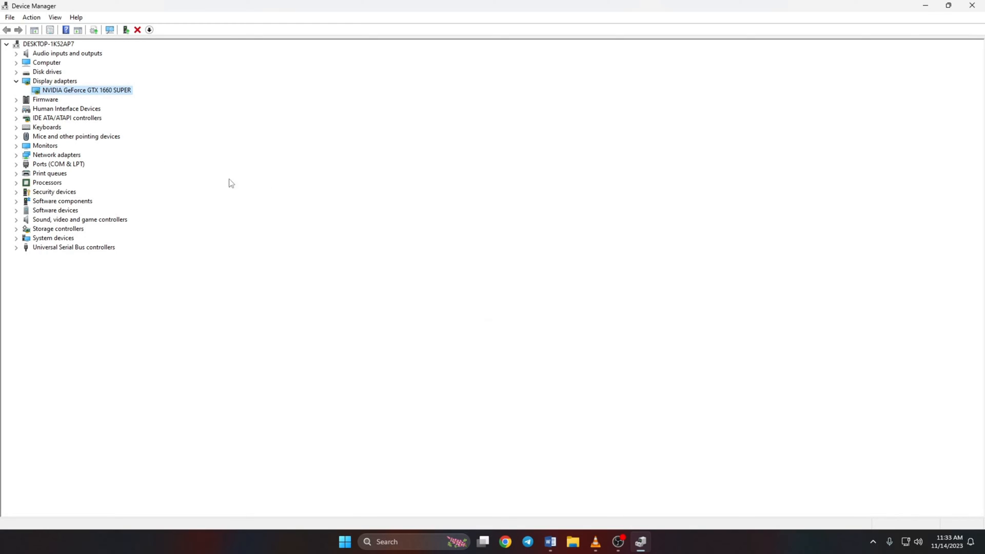
Step: Browse the compatible drivers list for the GTX 1660 SUPER, then cancel the manual selection
{"action": "right_click", "coordinate": [86, 90]}
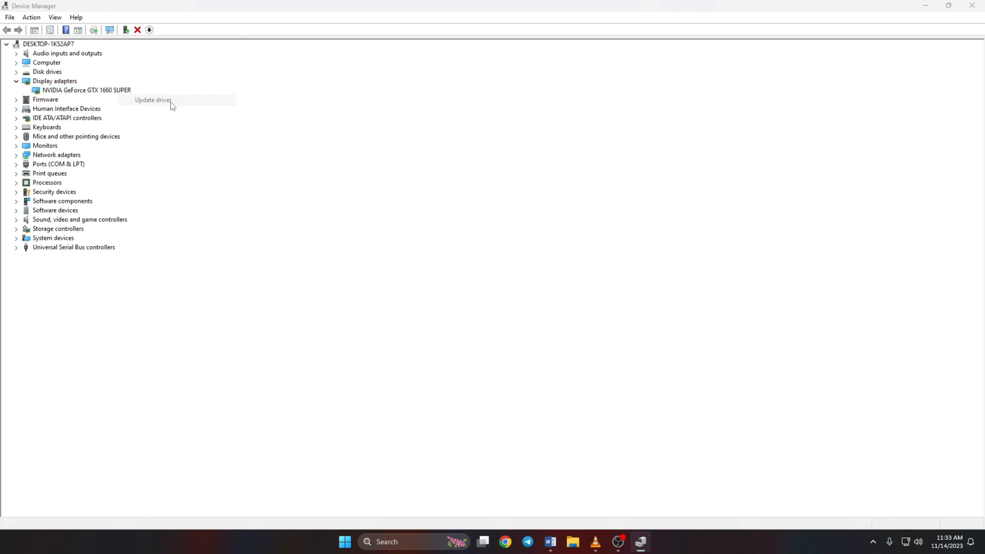
{"action": "left_click", "coordinate": [152, 99]}
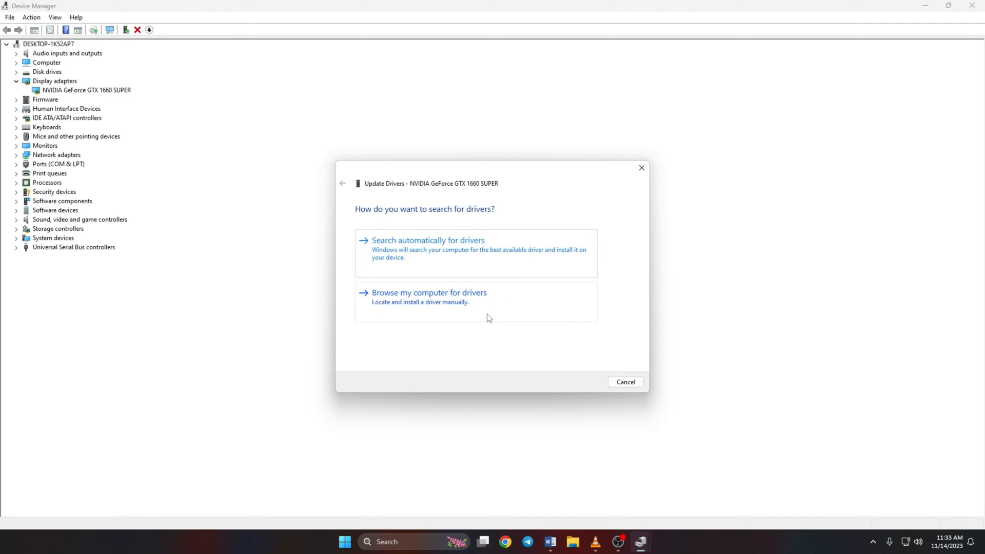
{"action": "left_click", "coordinate": [429, 293]}
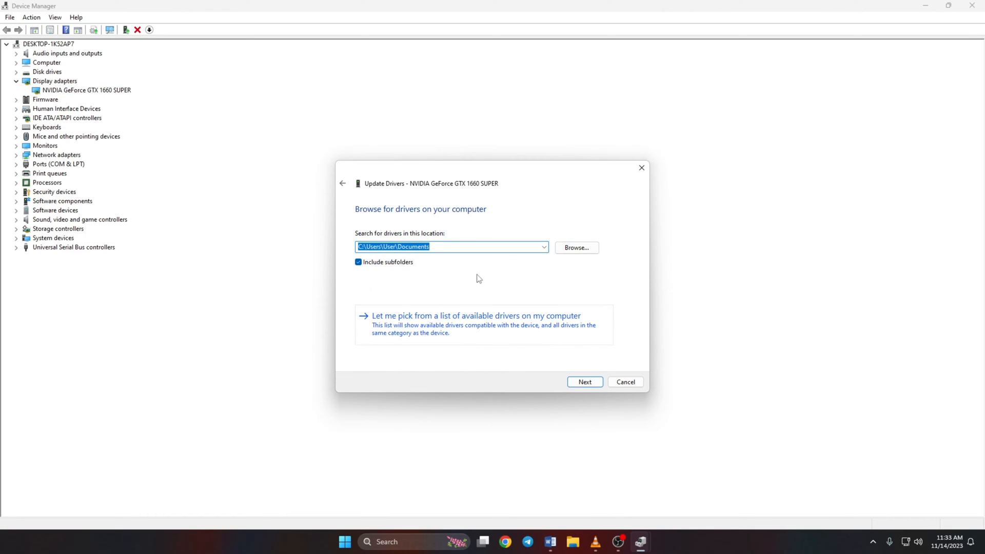
{"action": "mouse_move", "coordinate": [428, 328]}
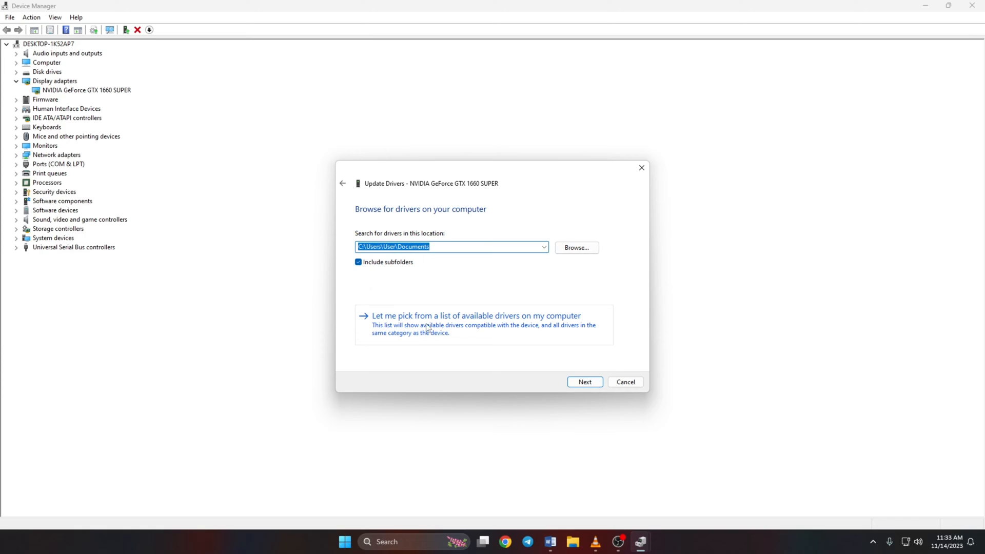
{"action": "mouse_move", "coordinate": [516, 333]}
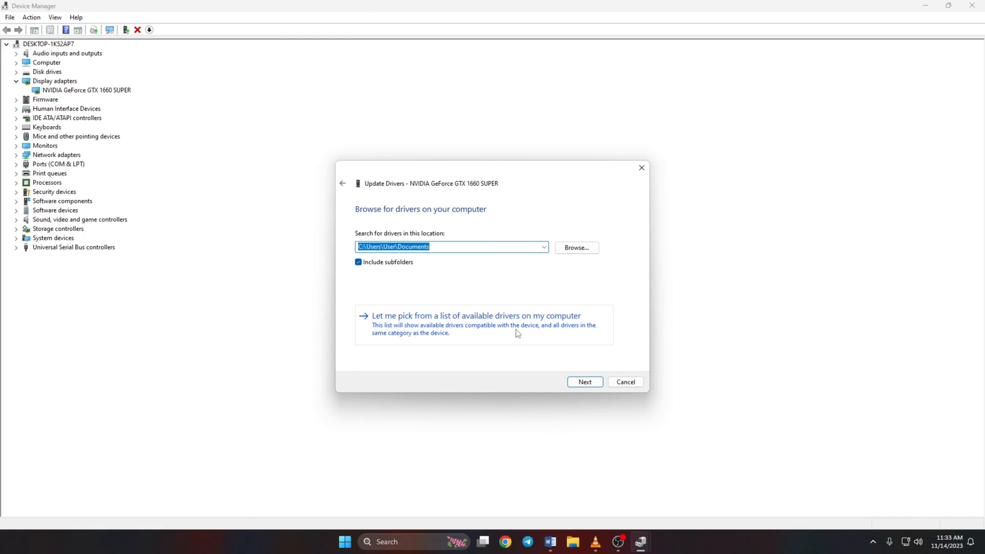
{"action": "left_click", "coordinate": [475, 315]}
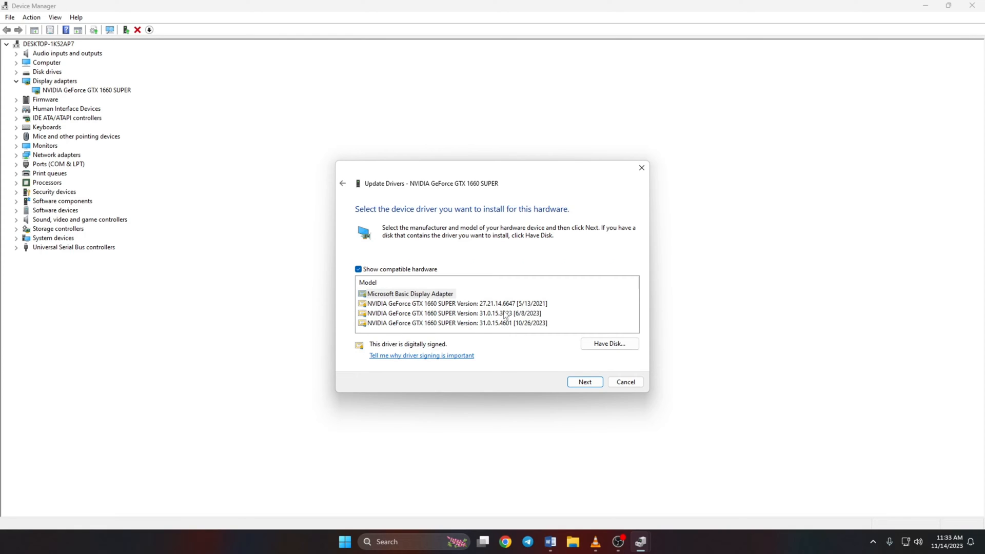
{"action": "left_click", "coordinate": [458, 323]}
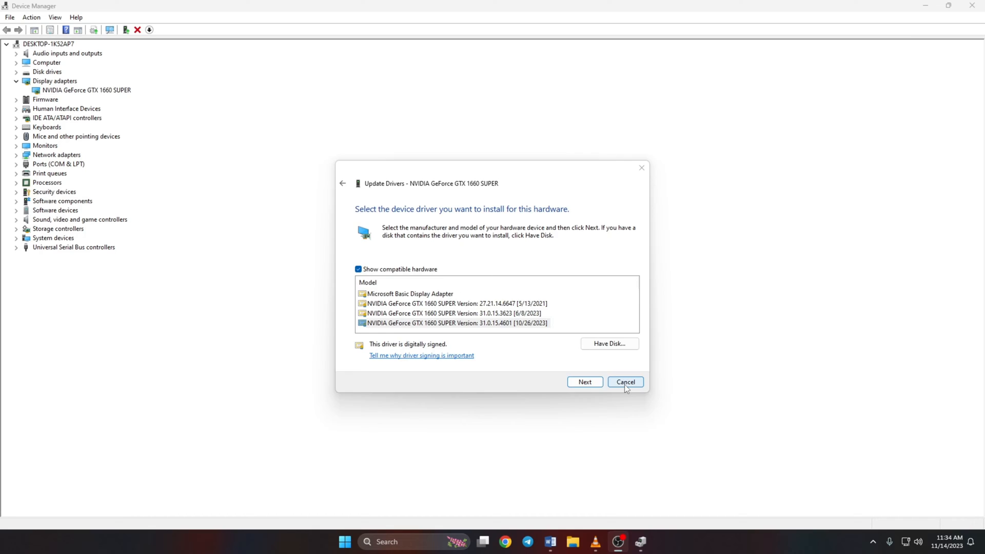
{"action": "left_click", "coordinate": [625, 382]}
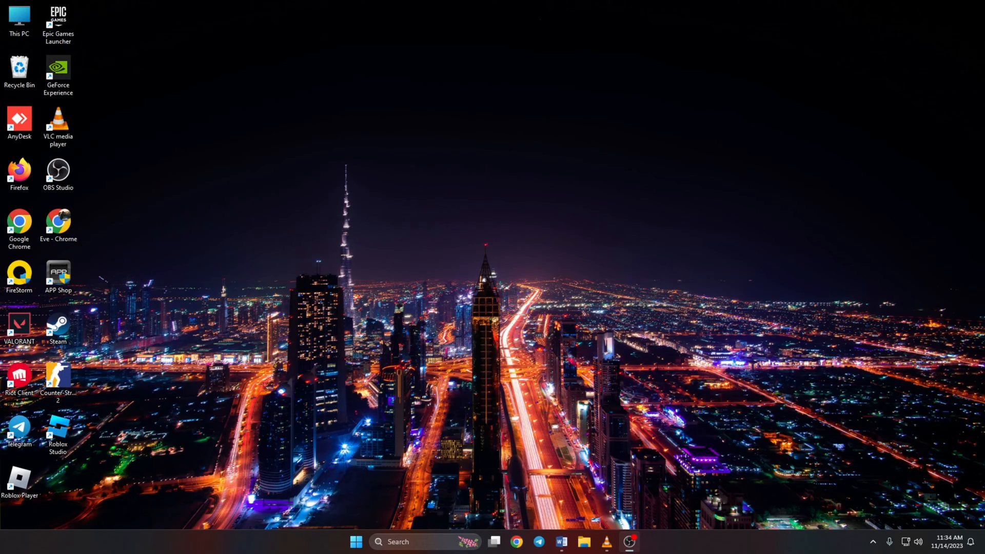
{"action": "mouse_move", "coordinate": [517, 479]}
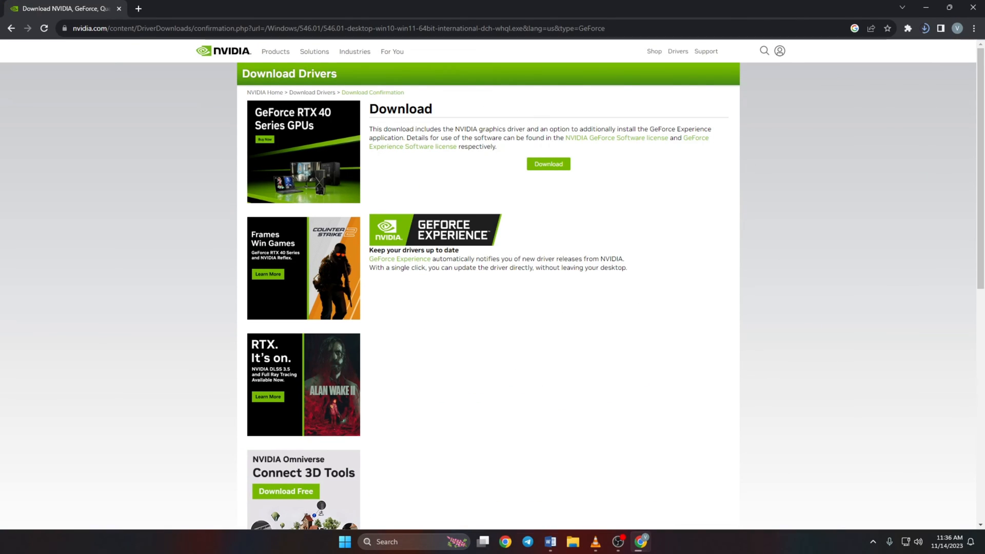
Step: Download NVIDIA driver 546.01 from the Download Drivers confirmation page
{"action": "left_click", "coordinate": [547, 164]}
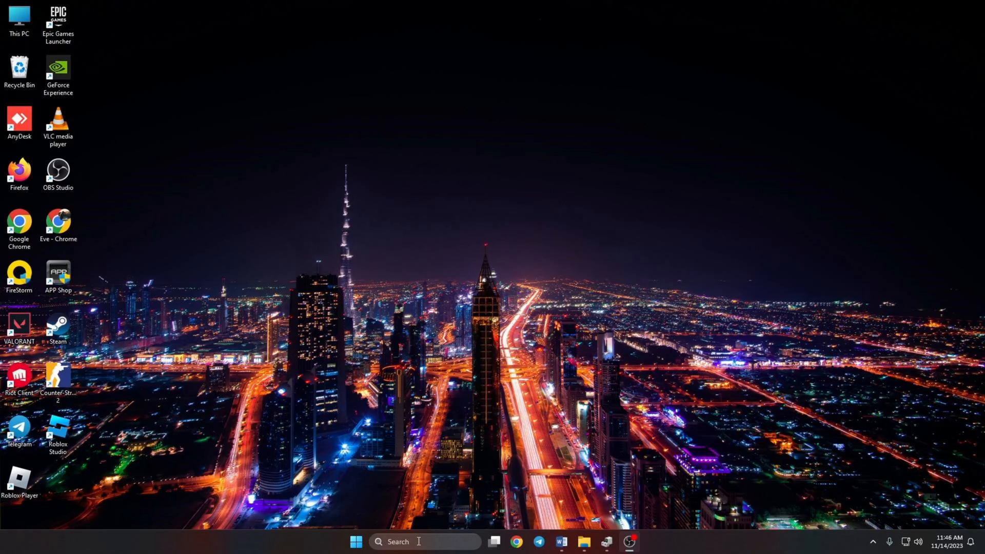
Step: Disable the GTX 1660 SUPER under Display adapters and confirm with Yes
{"action": "type", "text": "device Manager"}
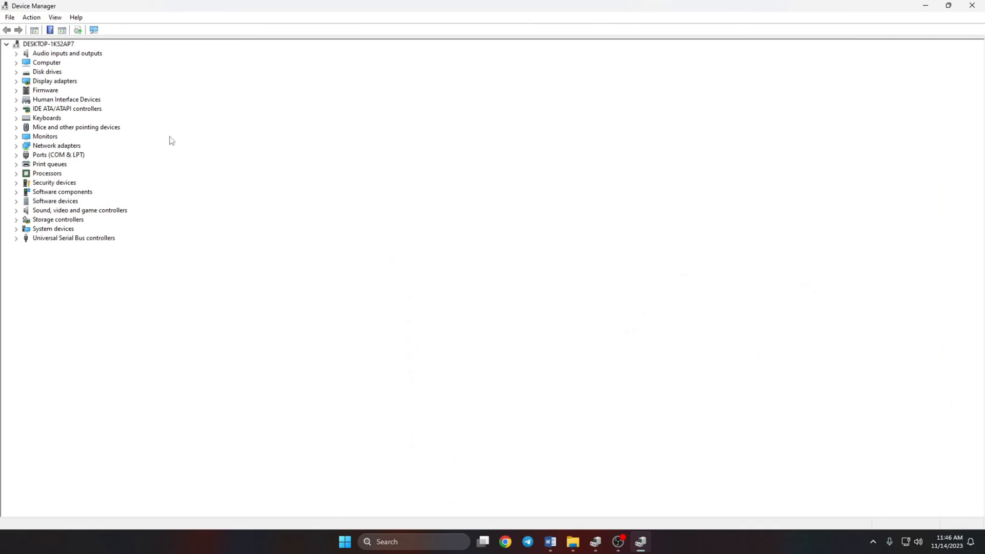
{"action": "mouse_move", "coordinate": [156, 138]}
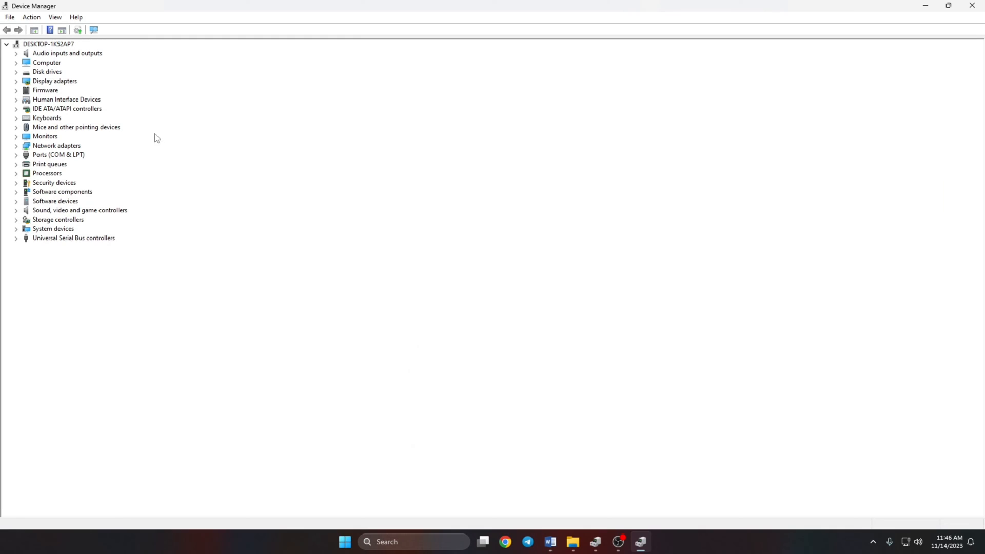
{"action": "left_click", "coordinate": [16, 80]}
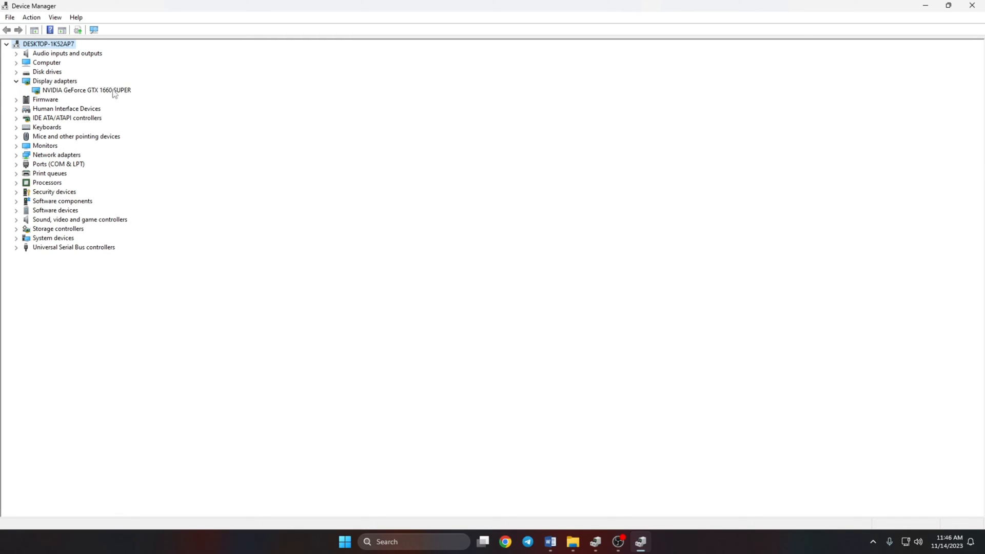
{"action": "right_click", "coordinate": [87, 91]}
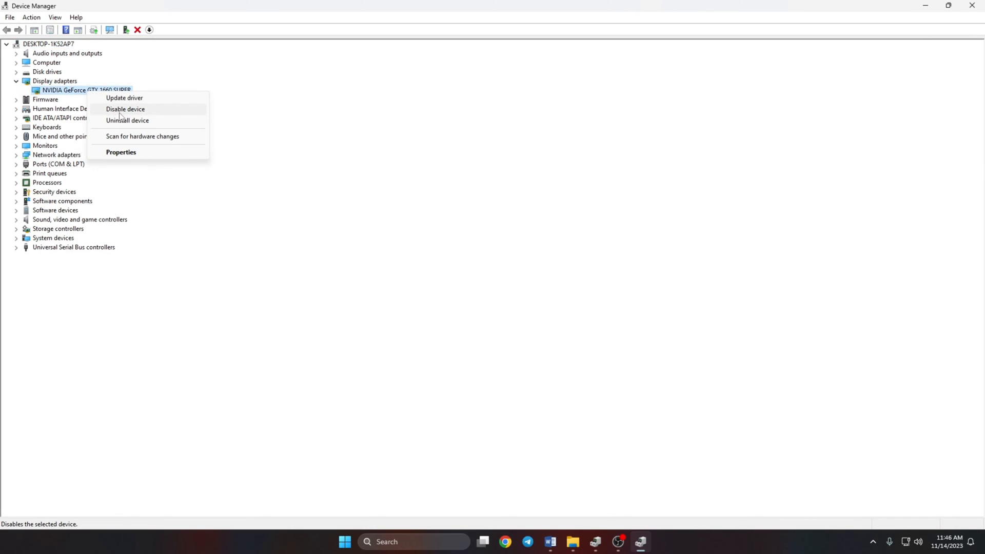
{"action": "left_click", "coordinate": [125, 108]}
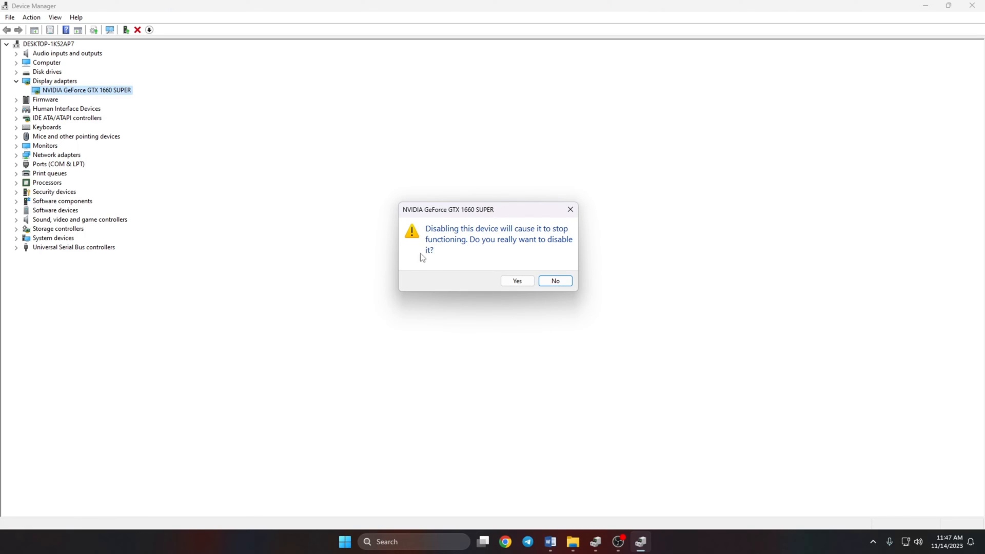
{"action": "mouse_move", "coordinate": [516, 280]}
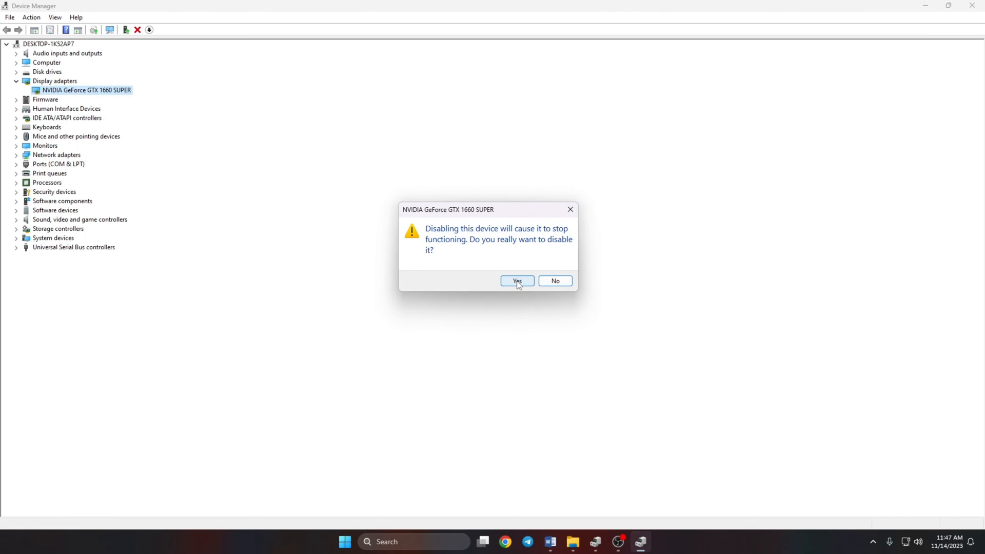
{"action": "left_click", "coordinate": [516, 281]}
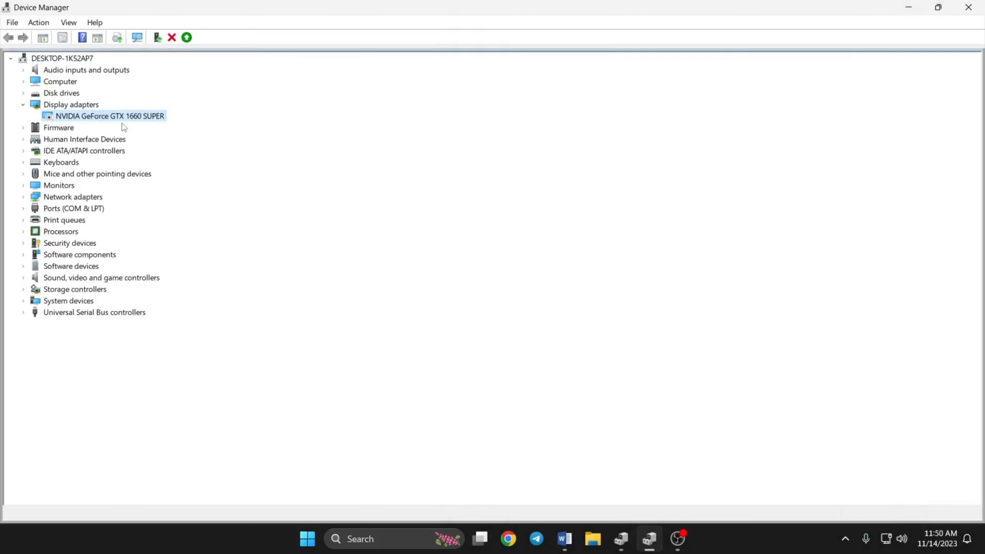
Step: Enable the disabled GTX 1660 SUPER again
{"action": "right_click", "coordinate": [110, 116]}
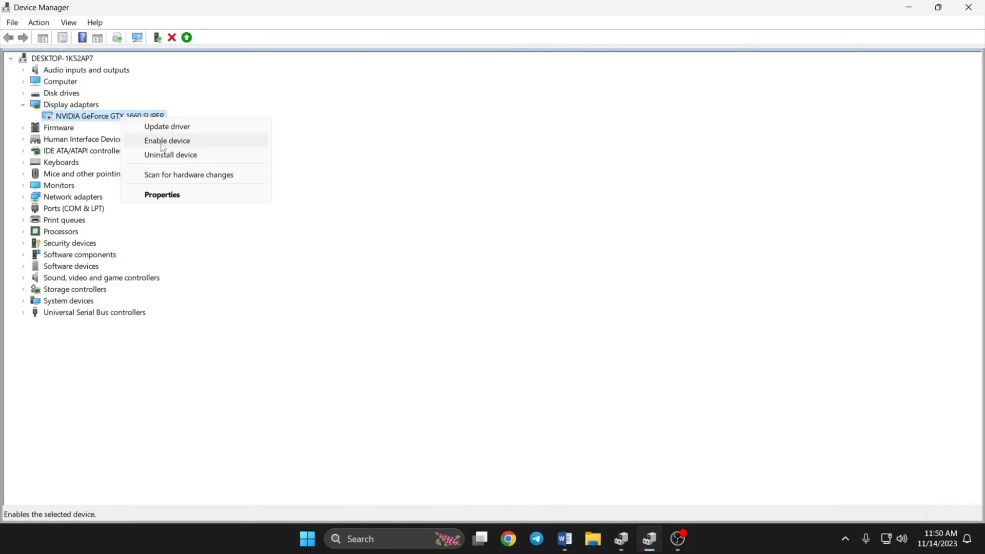
{"action": "left_click", "coordinate": [166, 141]}
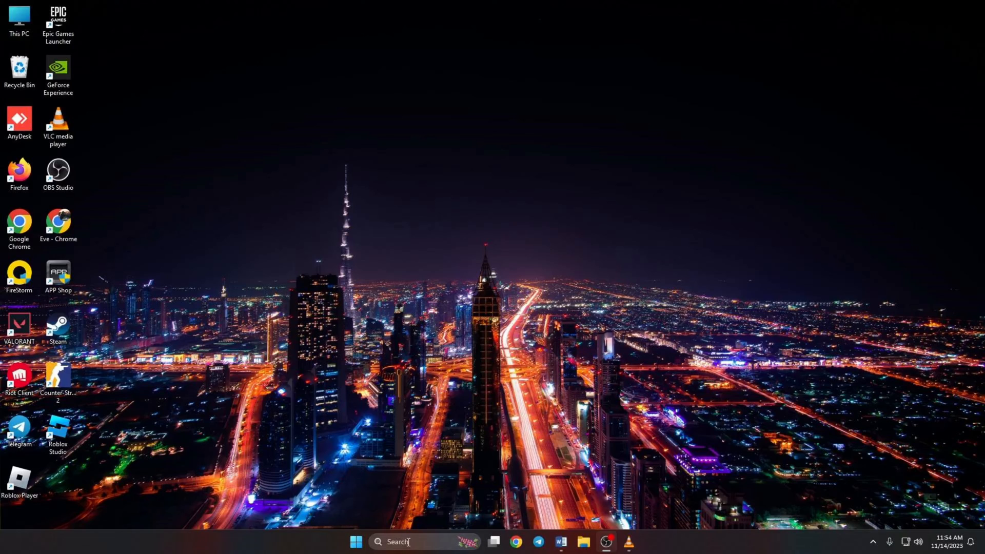
Step: Launch Run from search and open %localappdata% in File Explorer
{"action": "type", "text": "Run"}
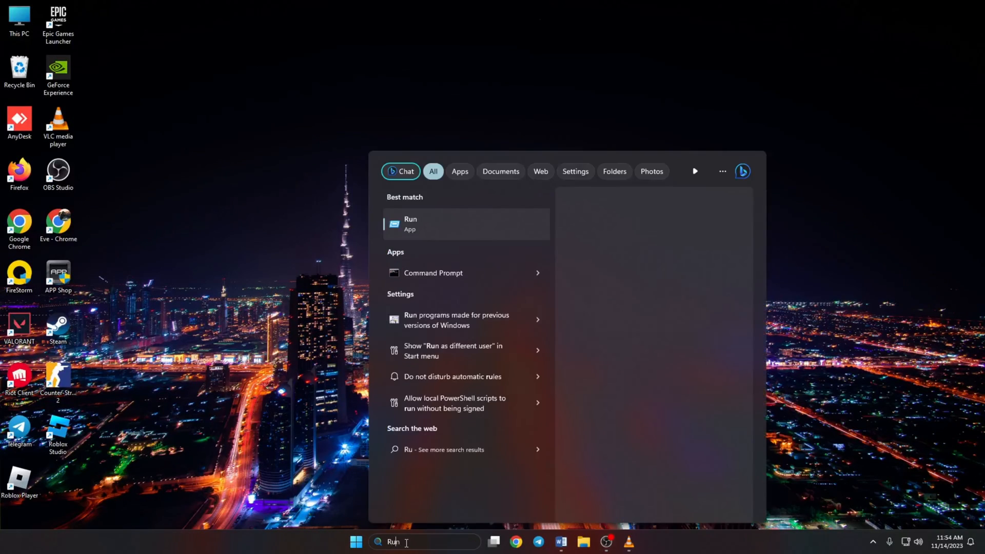
{"action": "left_click", "coordinate": [411, 224]}
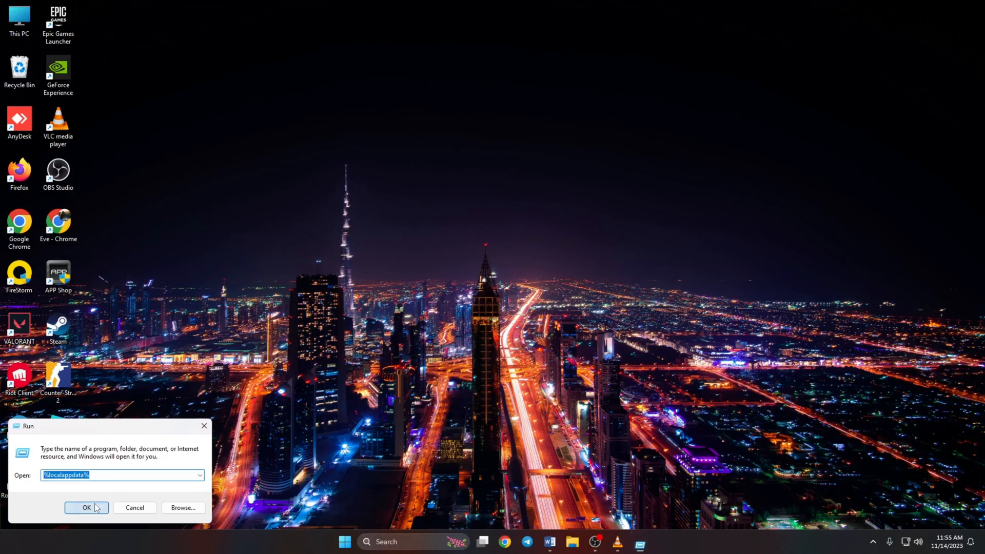
{"action": "left_click", "coordinate": [87, 508]}
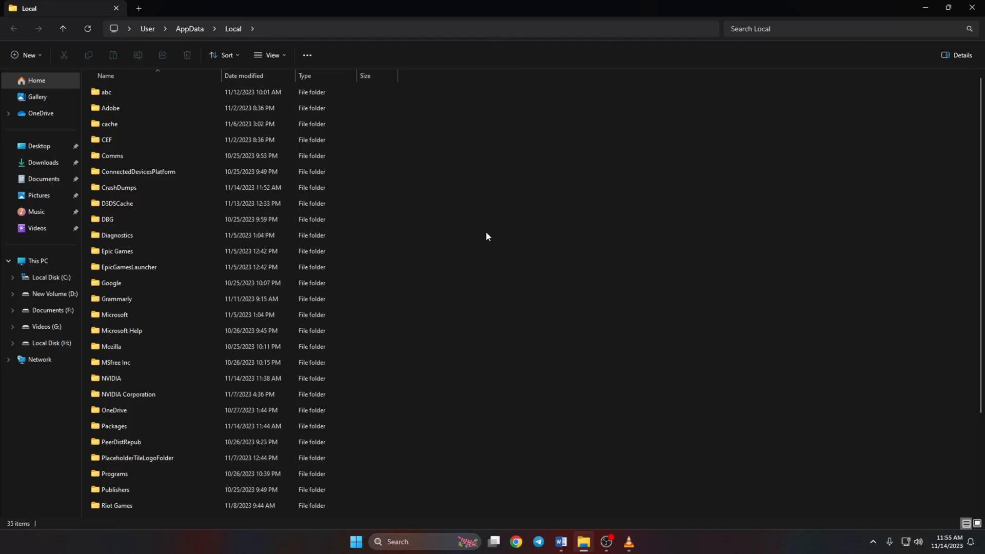
Step: Empty VALORANT > Saved > webcache and close File Explorer
{"action": "scroll", "scroll_direction": "down", "scroll_amount": 3}
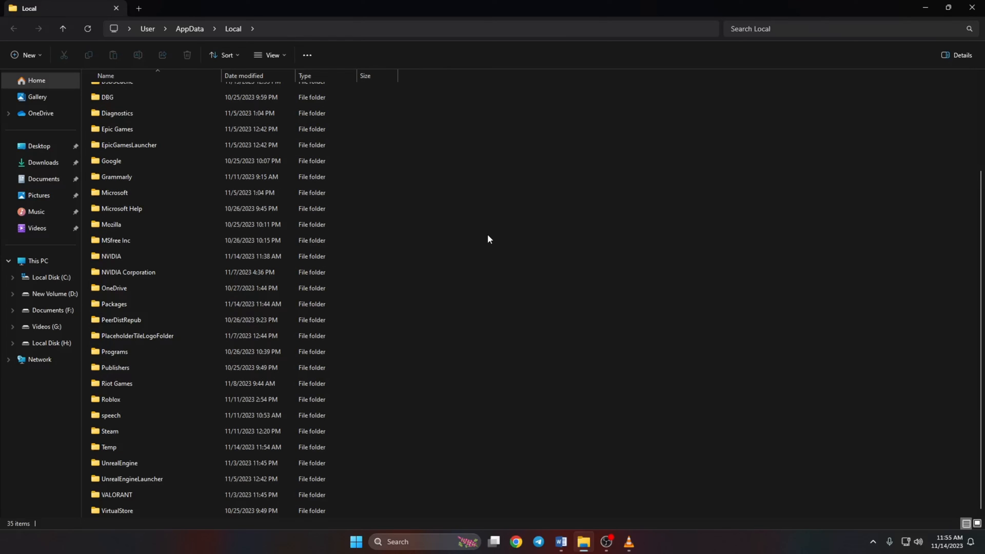
{"action": "double_click", "coordinate": [116, 498]}
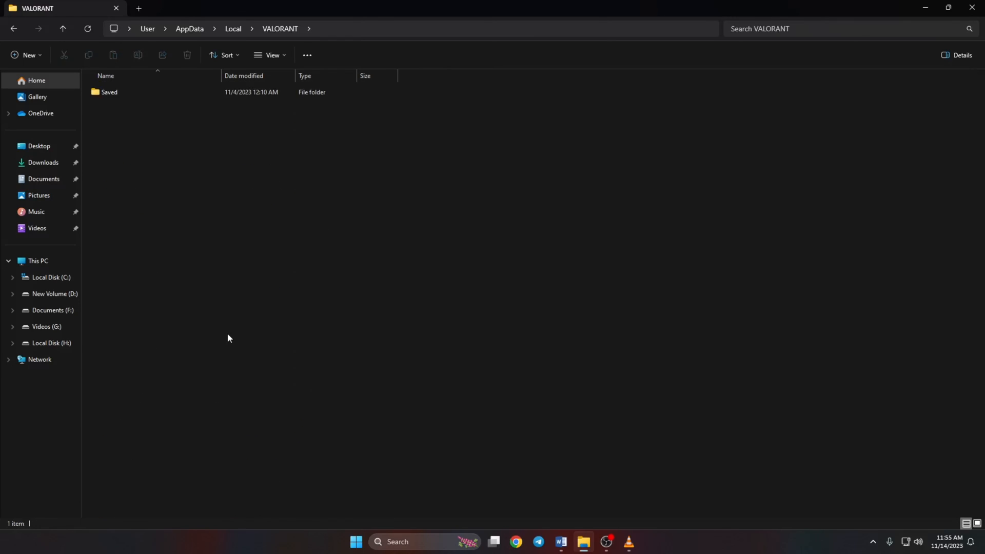
{"action": "double_click", "coordinate": [108, 92]}
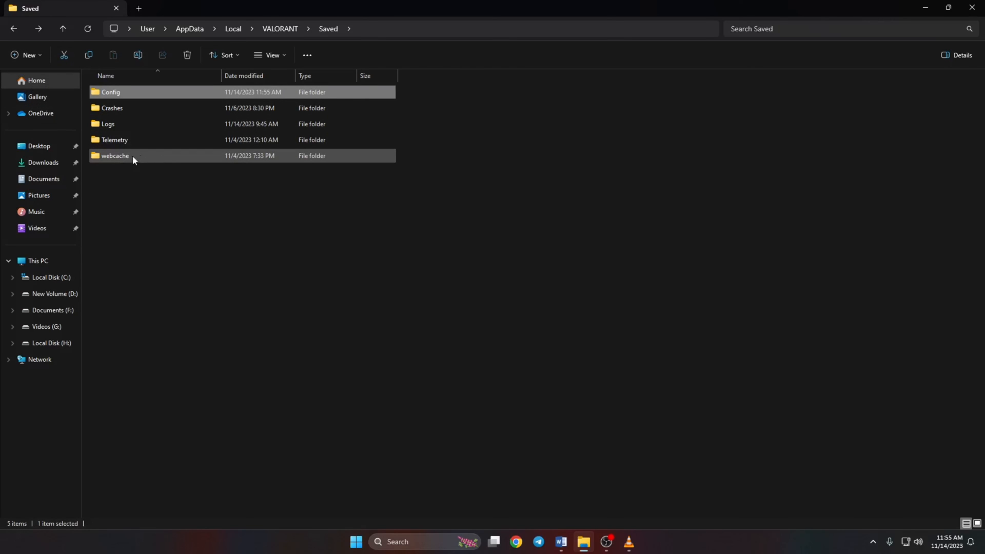
{"action": "mouse_move", "coordinate": [141, 156]}
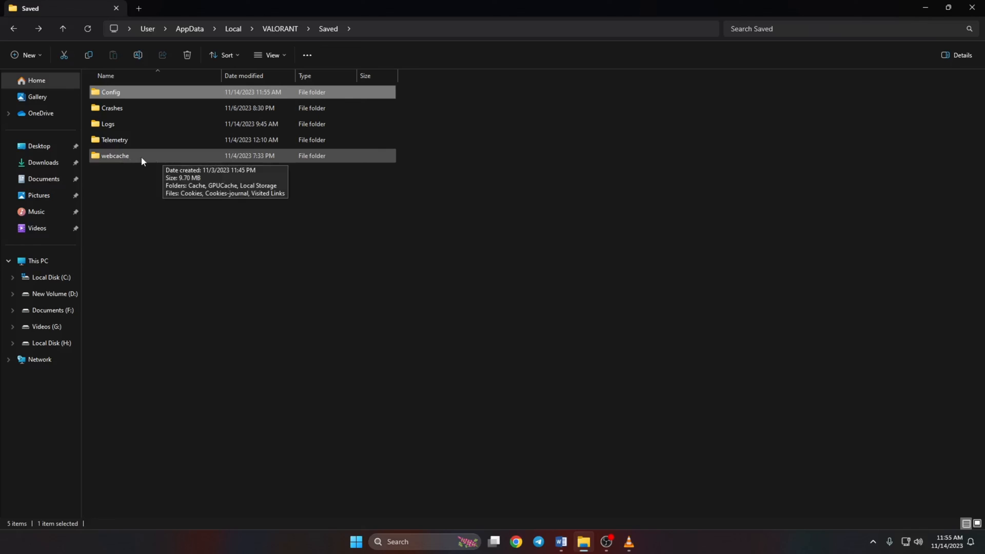
{"action": "double_click", "coordinate": [115, 155]}
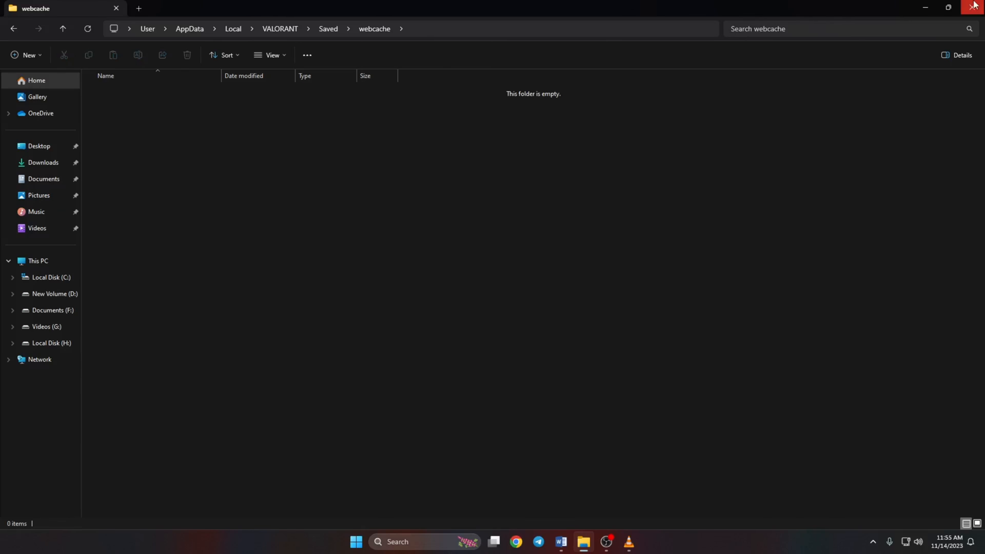
{"action": "left_click", "coordinate": [356, 542]}
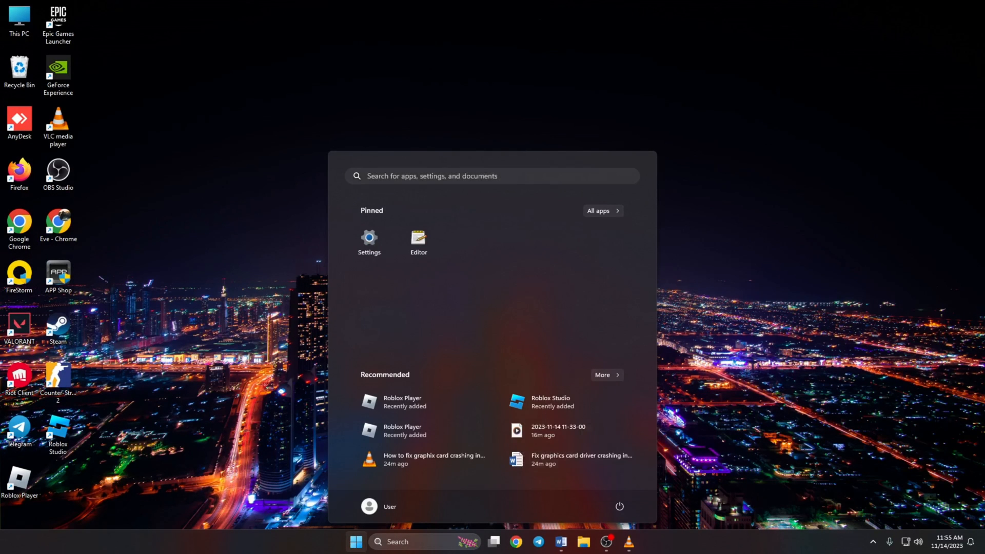